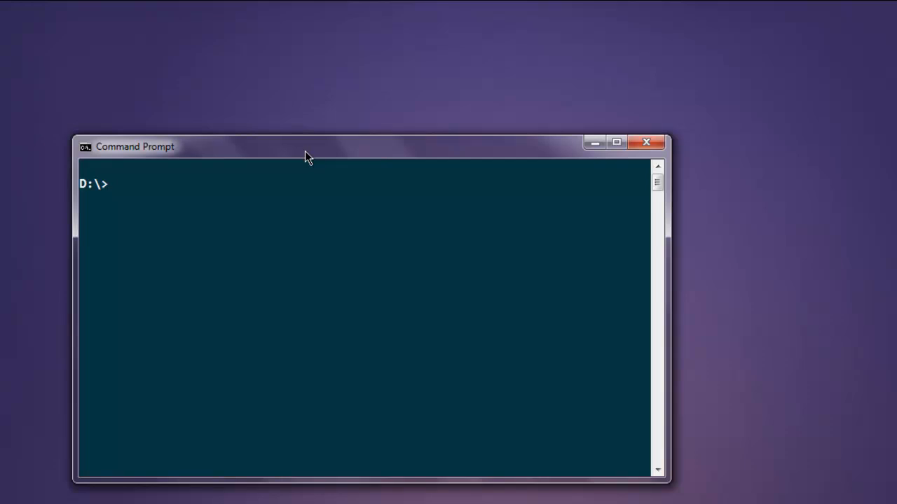
Step: Run 'npm install mongodb' at the D:\ prompt to install the MongoDB driver
type("npm inst")
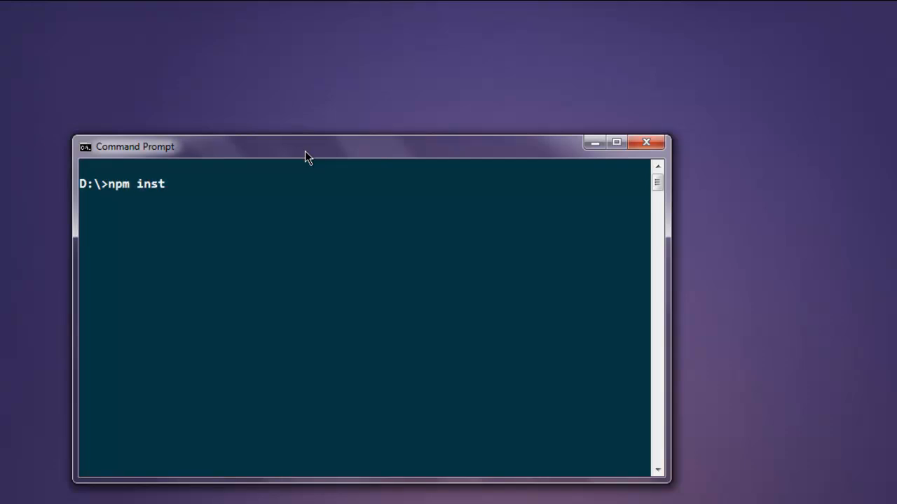
type("all mongodb")
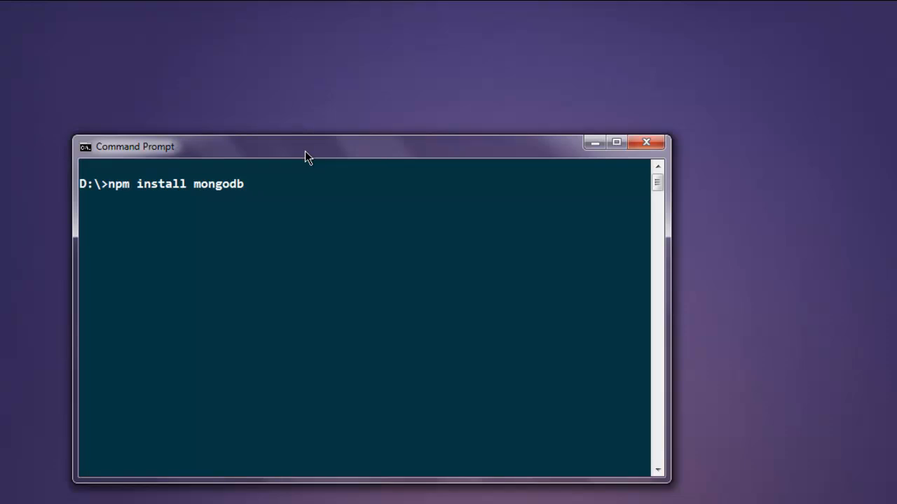
key("Escape")
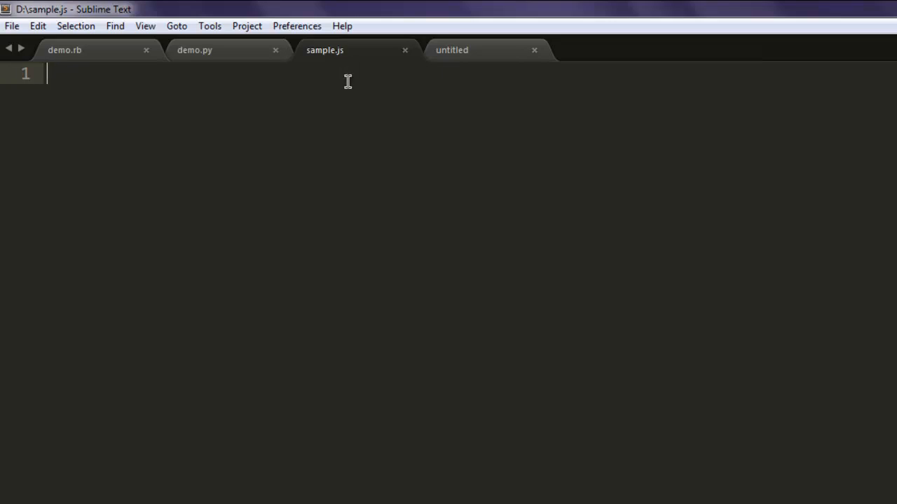
mouse_move(349, 115)
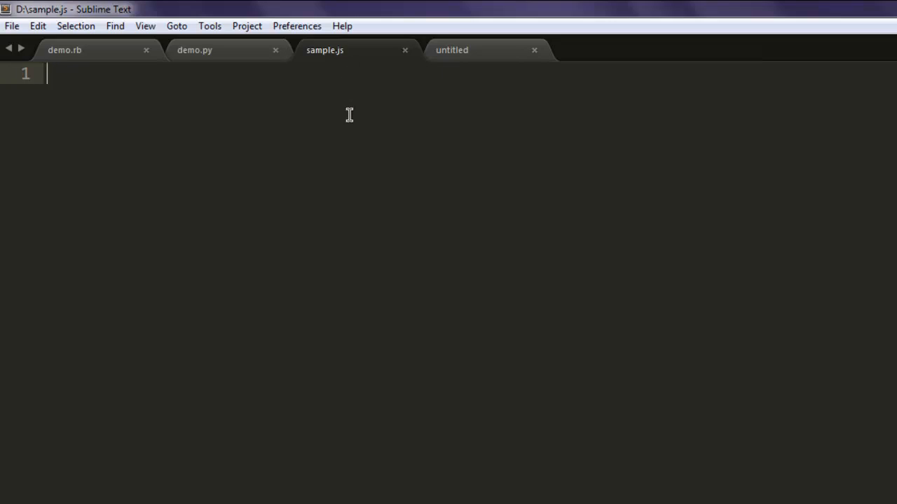
Step: Declare var MongoClient = require('mongodb').MongoClient on line 1
type("var Mongo")
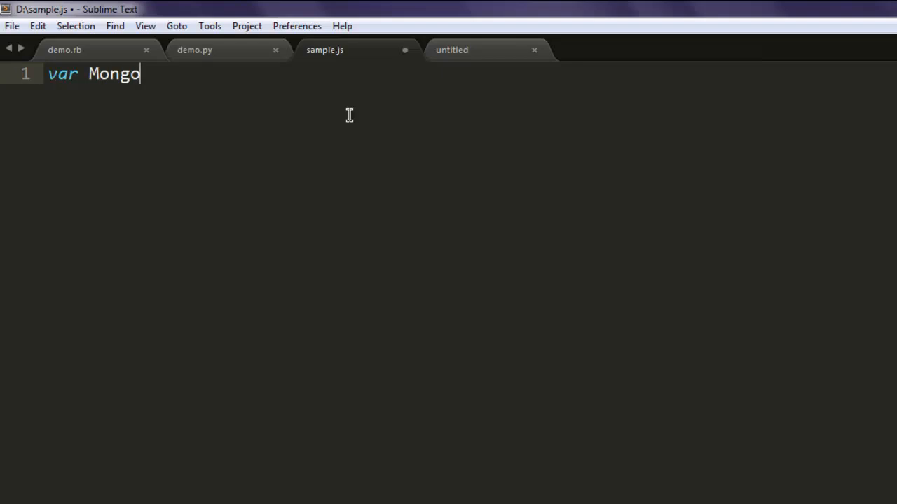
type("Client")
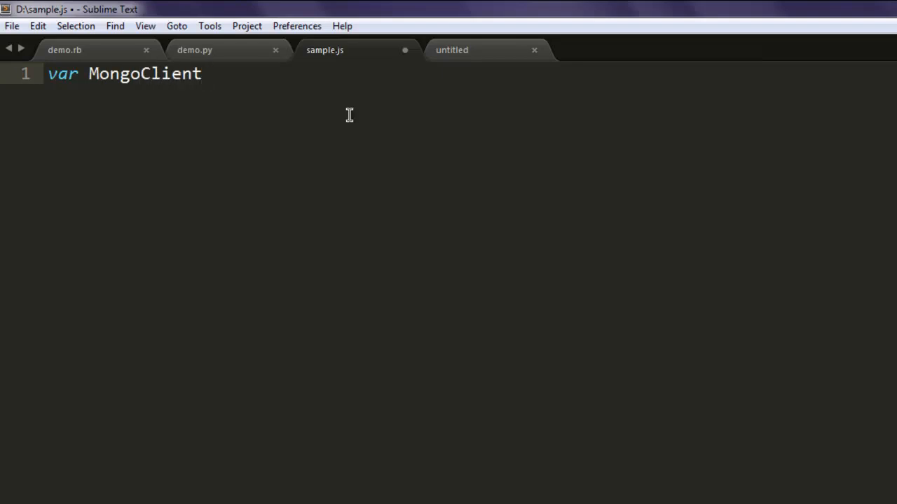
type("= req")
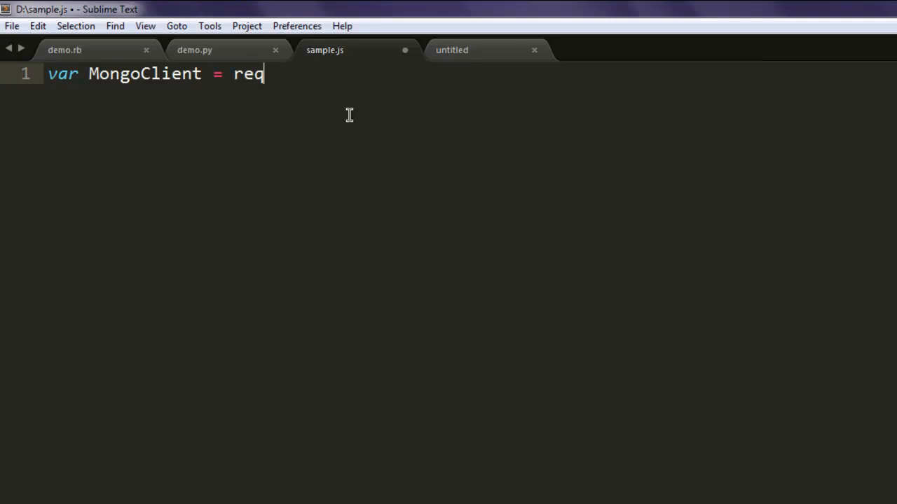
type("uire(mongo")
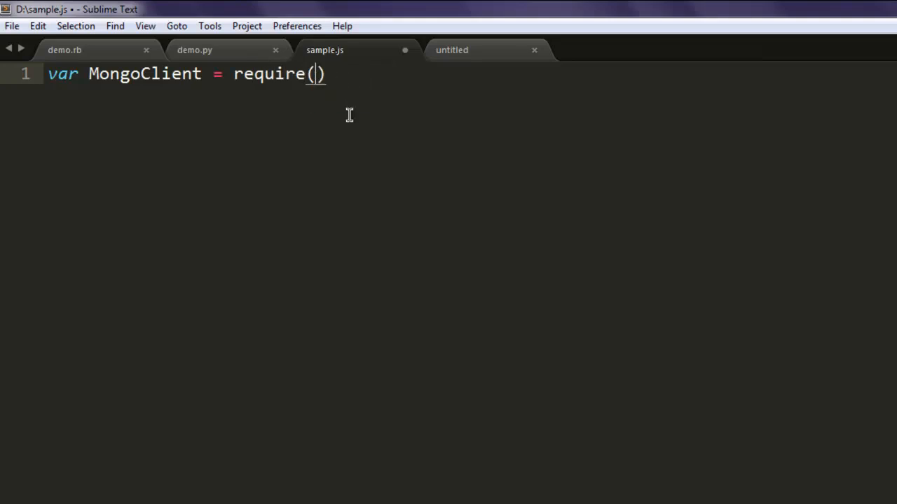
type("'mongodb'")
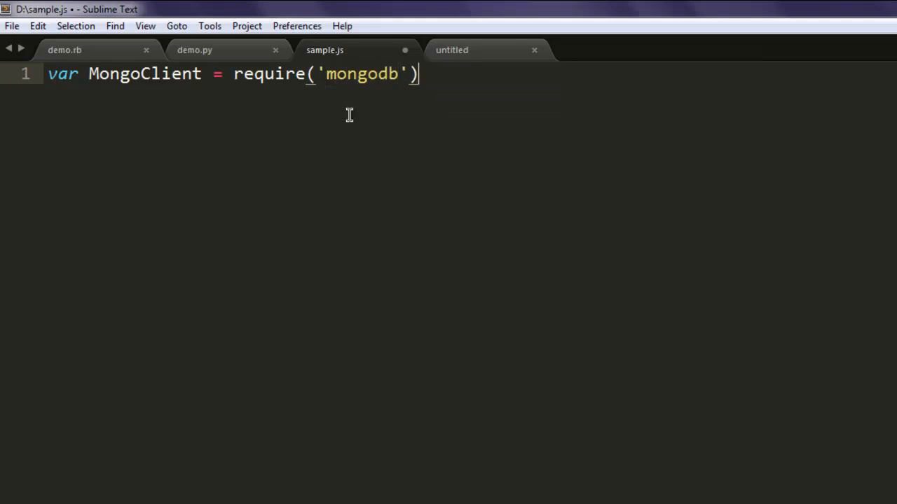
type(".MongoClient")
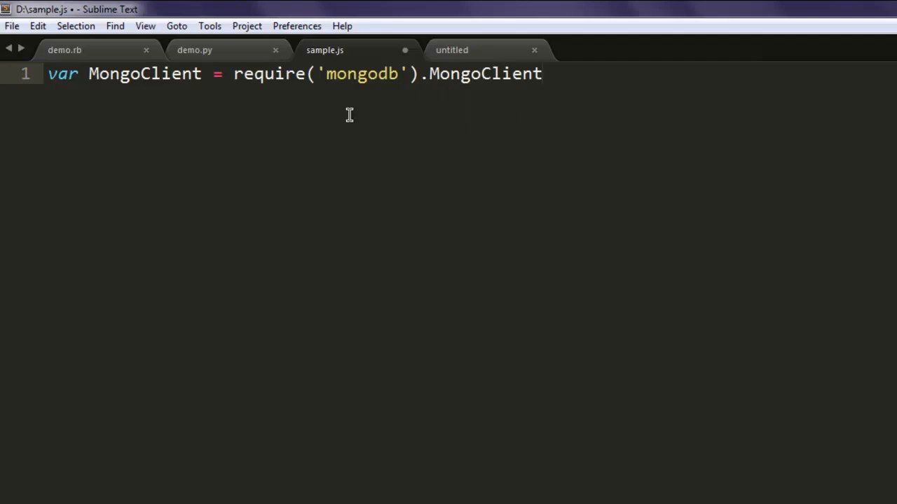
Step: Add format = require('util').format to the same line, end with a semicolon and save
type(",f")
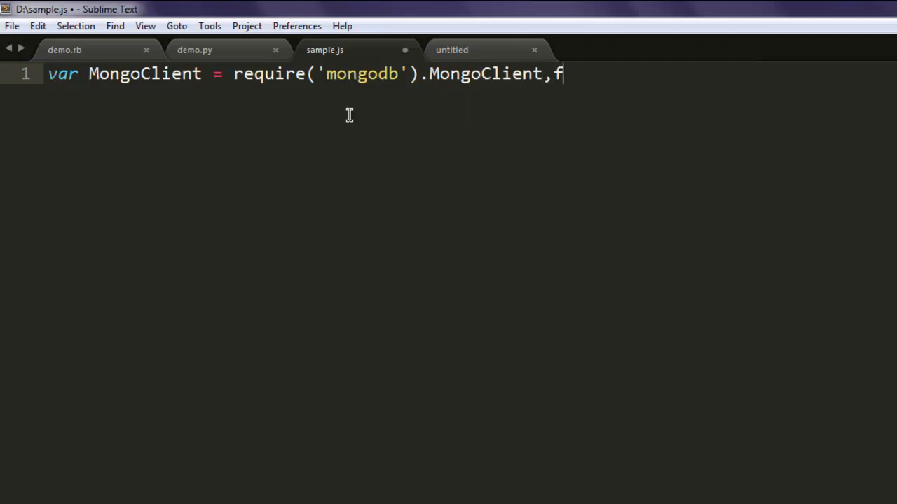
type("ormat")
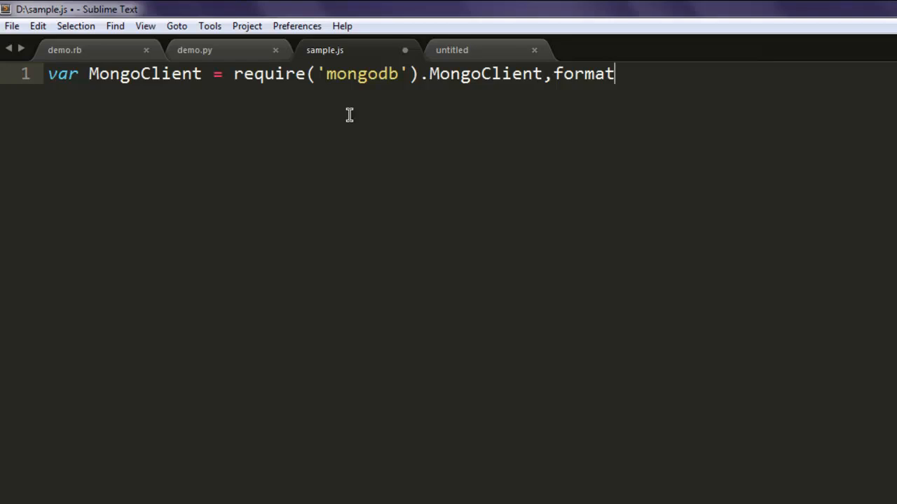
type("=")
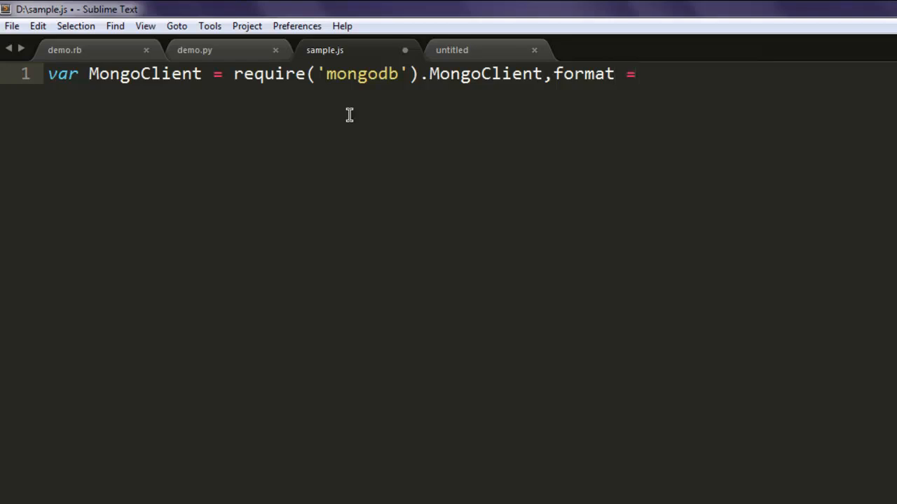
type("require('")
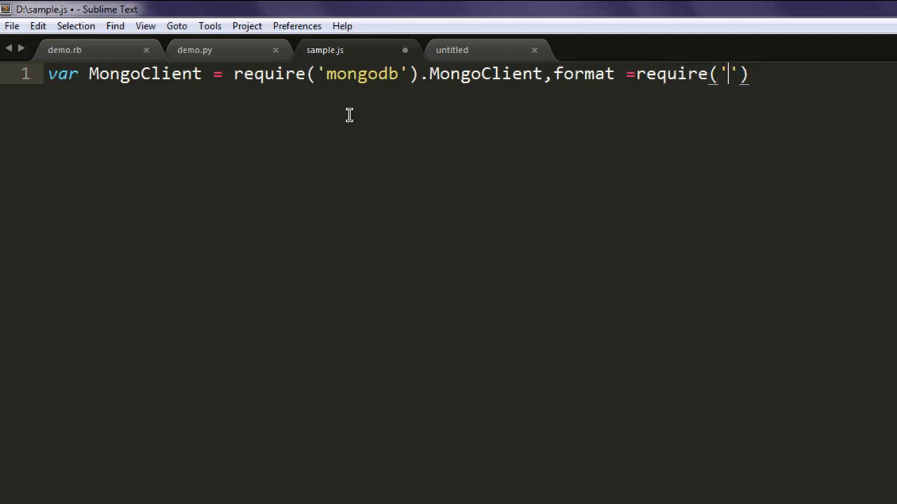
type("util")
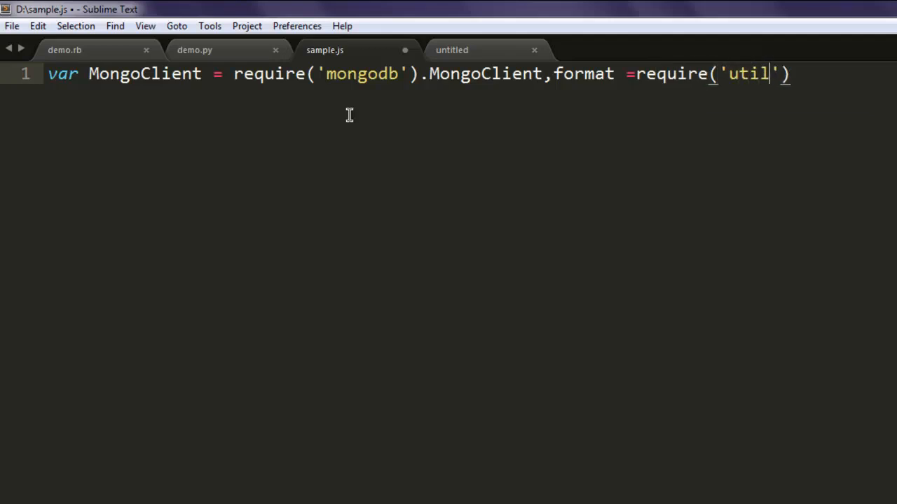
type(".format;")
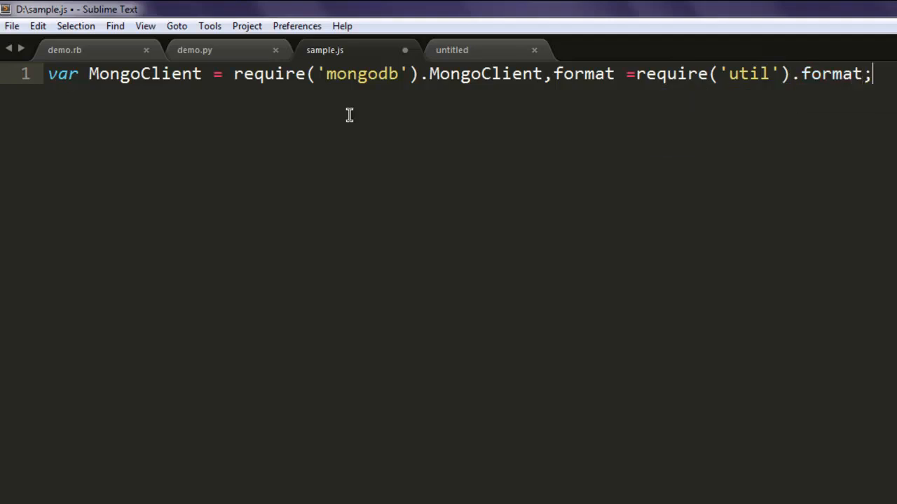
key("ctrl+s")
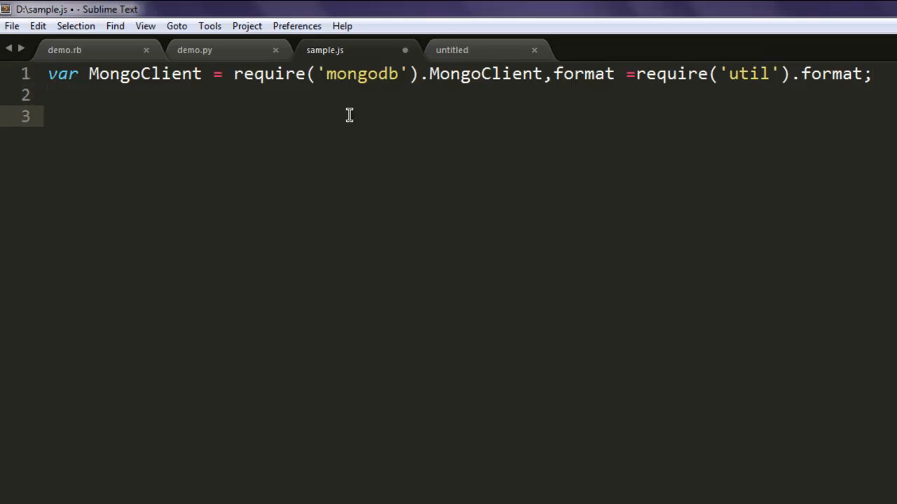
Step: Begin MongoClient.connect('mongodb...') on line 3 with an opening URL string
type("MongoClient")
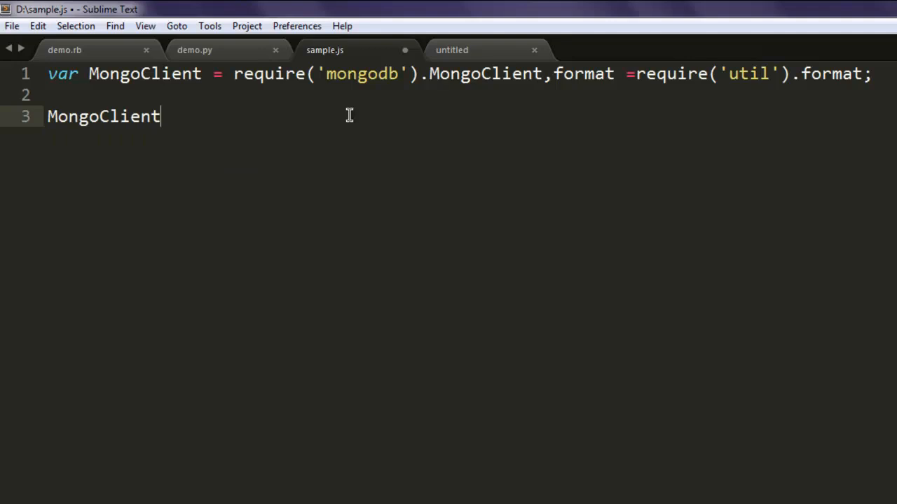
type(".")
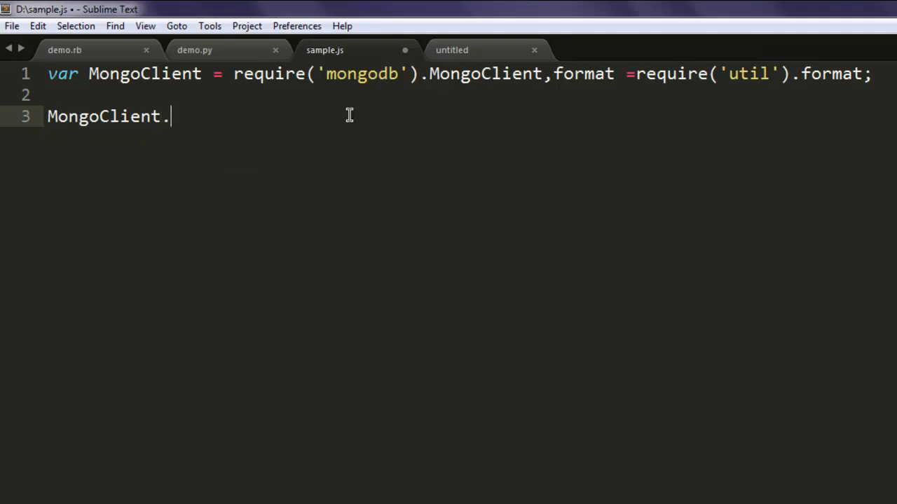
type("connect()")
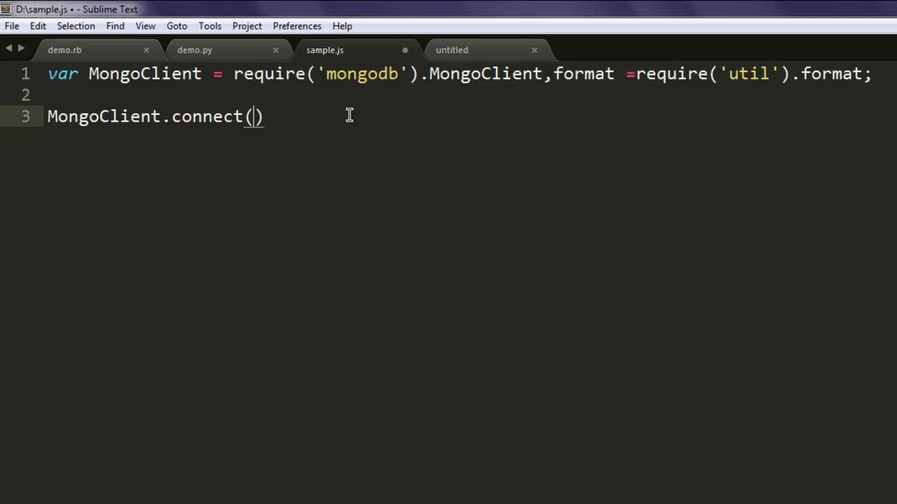
type("''")
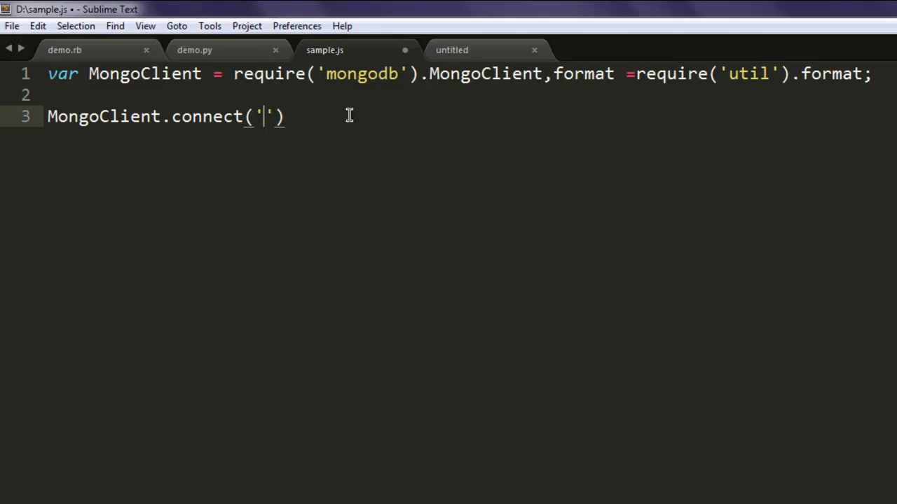
type("mongoclie")
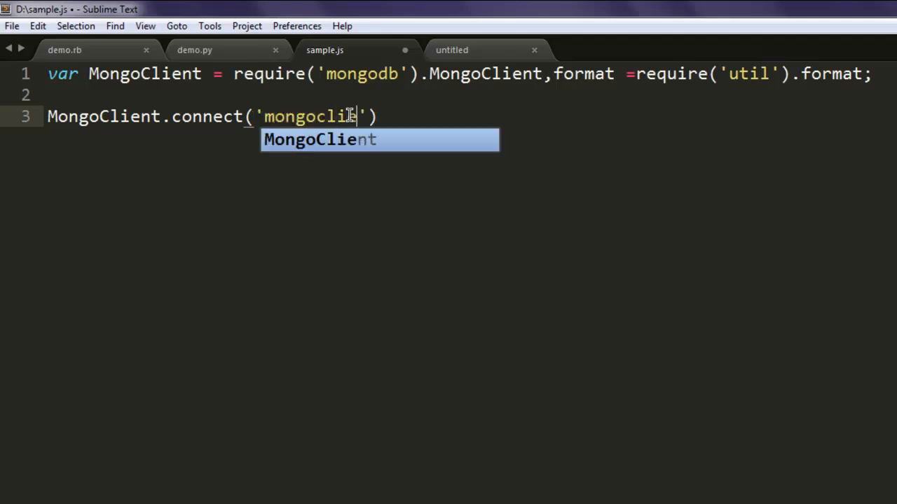
type("nt")
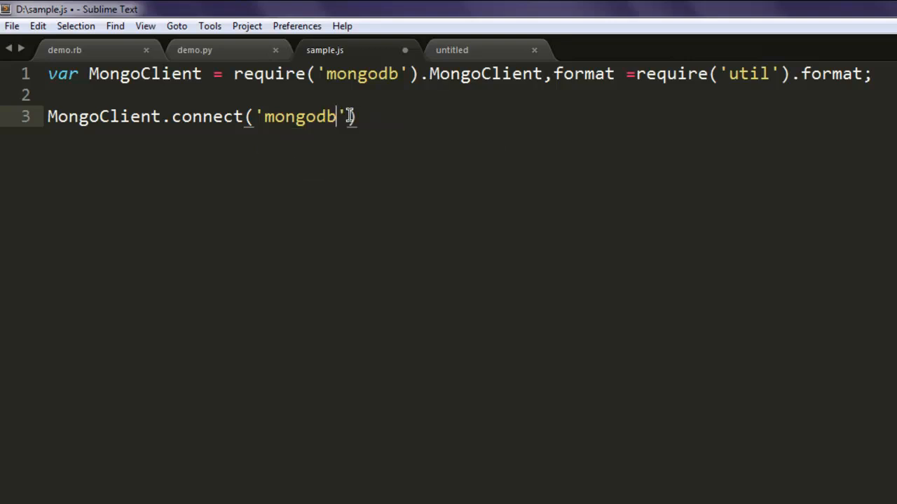
Step: Complete the connection URL as ://127.0.0.1:27017 for the local server
type("://")
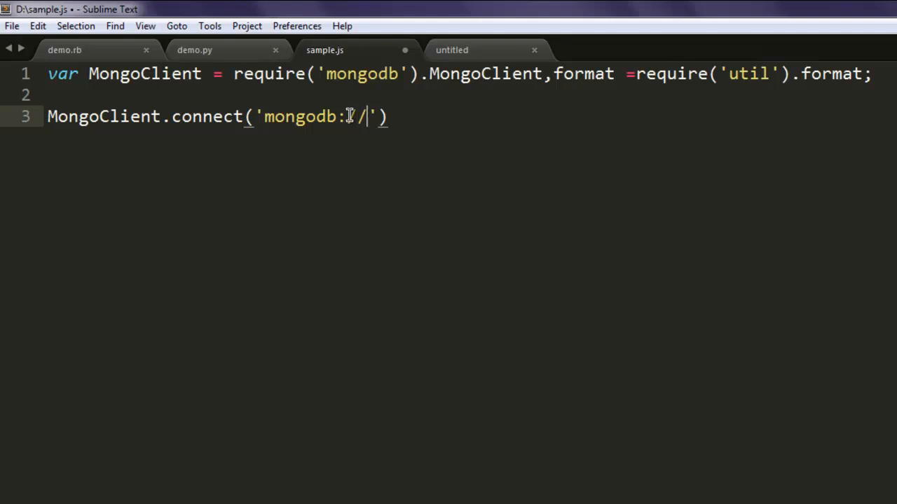
type("127.")
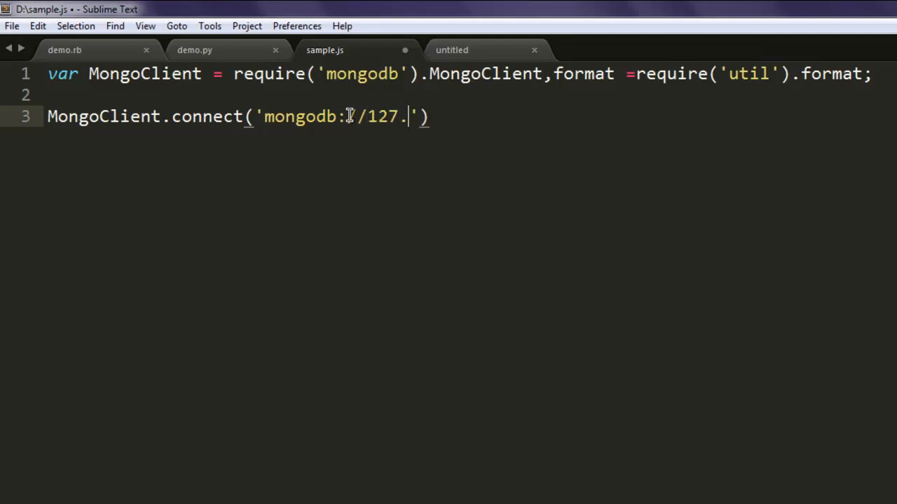
type("0.")
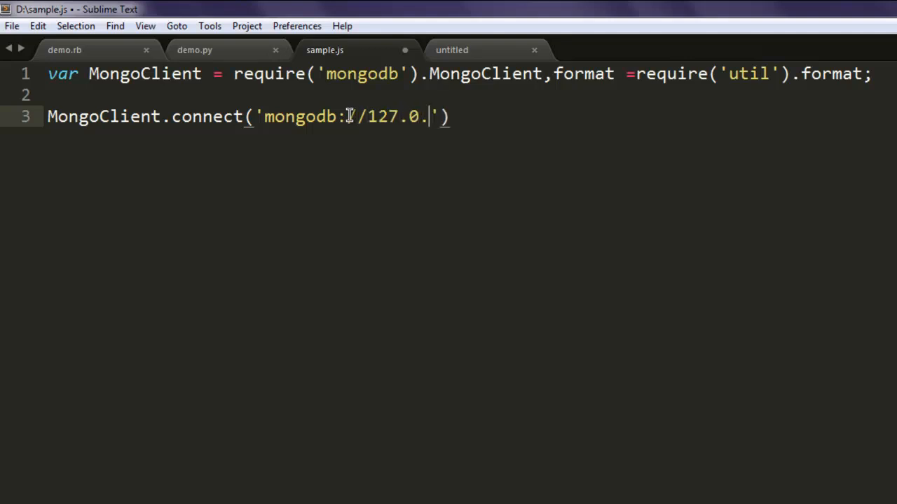
type("0.1")
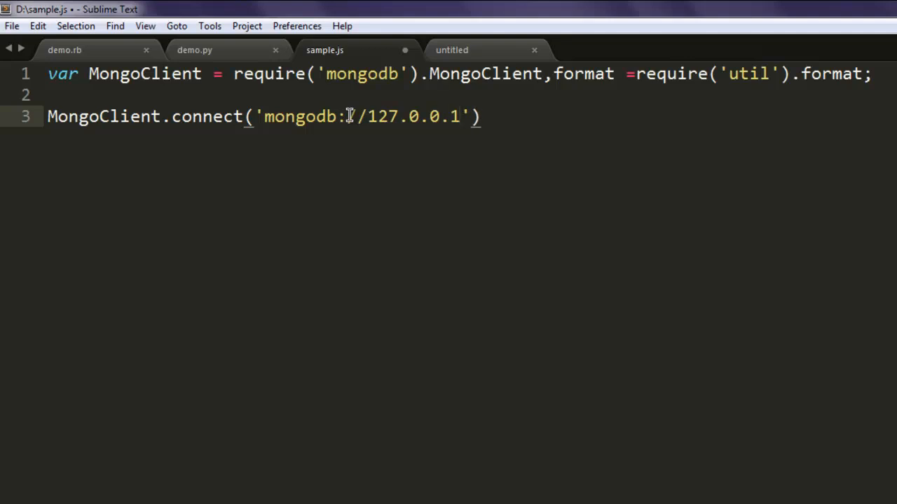
type(":")
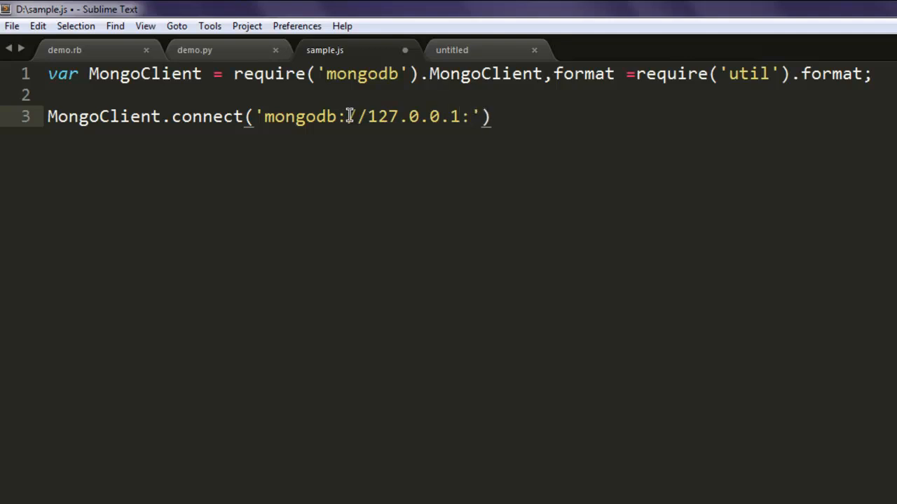
type("270")
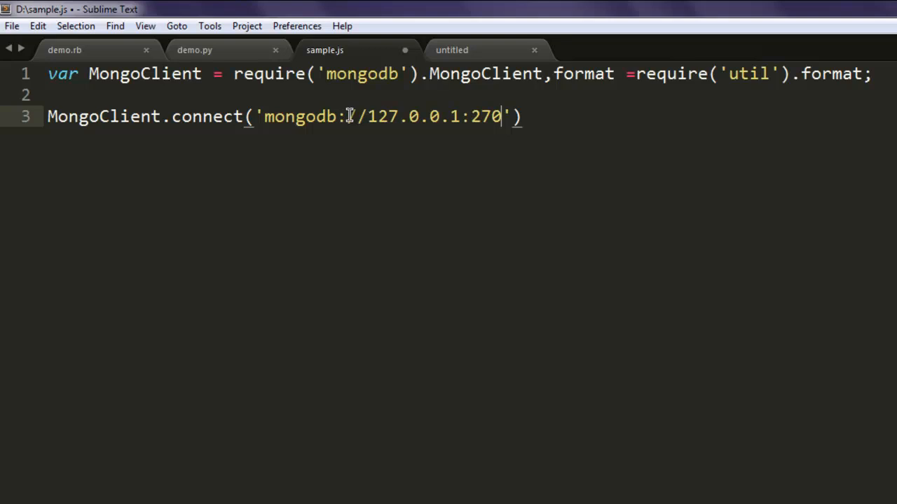
type("17")
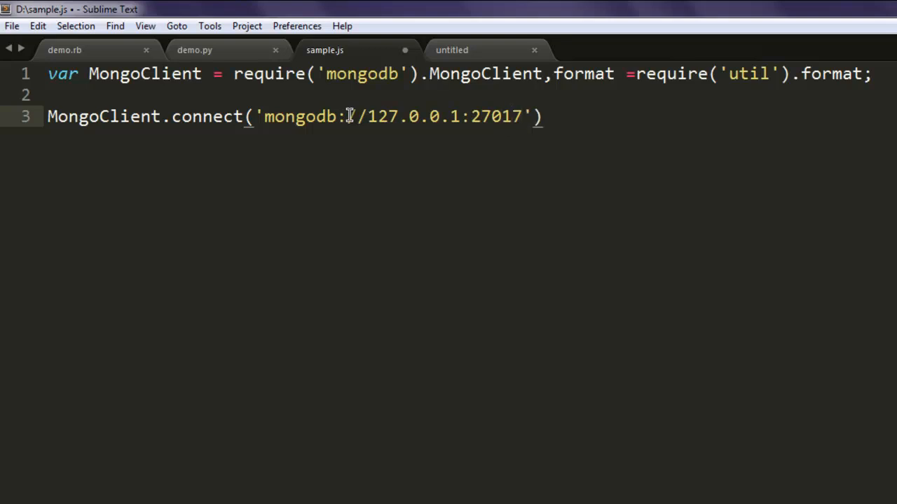
Step: Add ',function(err,db){' after the URL as the connect callback
left_click(520, 116)
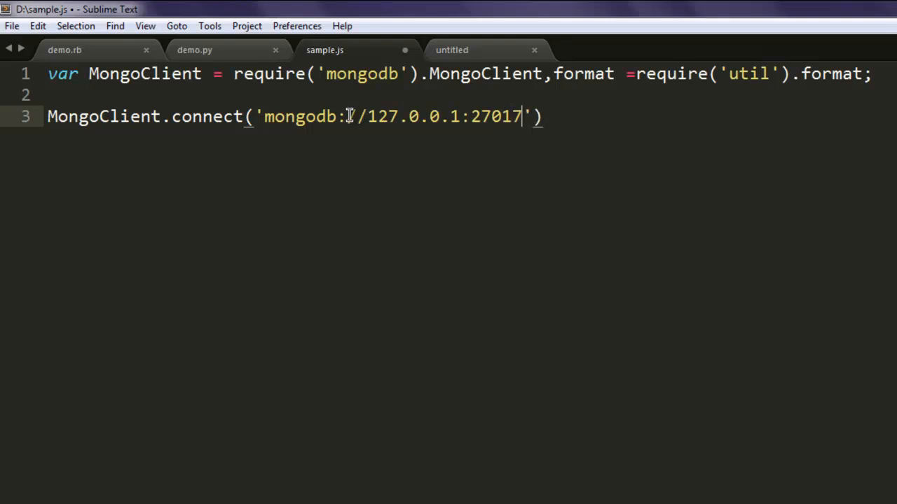
type(",function(")
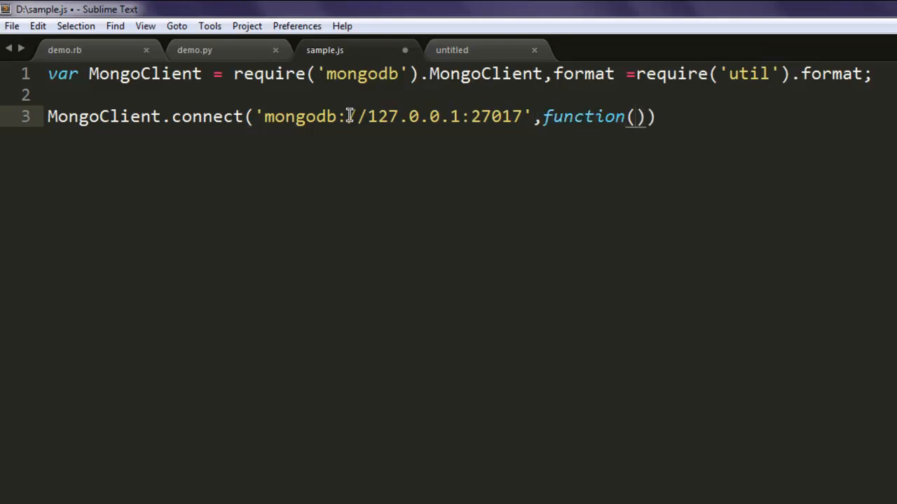
type("err,d")
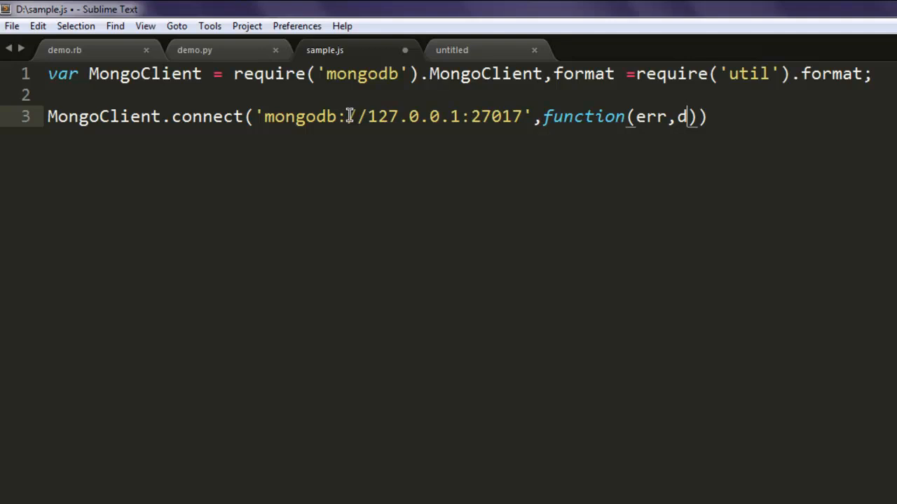
type("b")
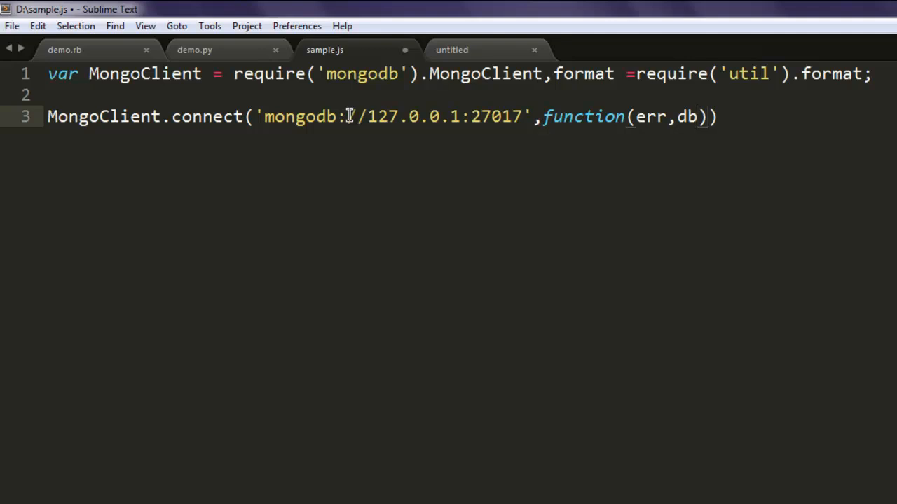
type("{")
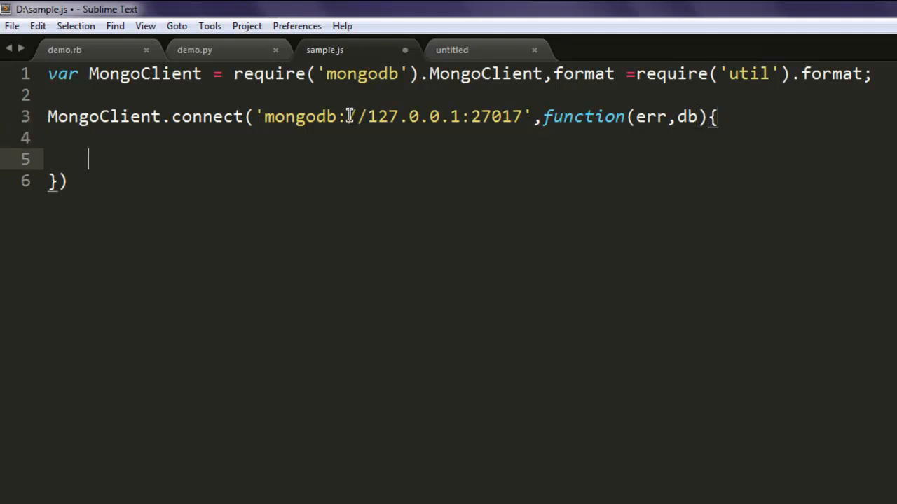
Step: Write 'if(err){ throw err; }' inside the callback and save
type("if(err){")
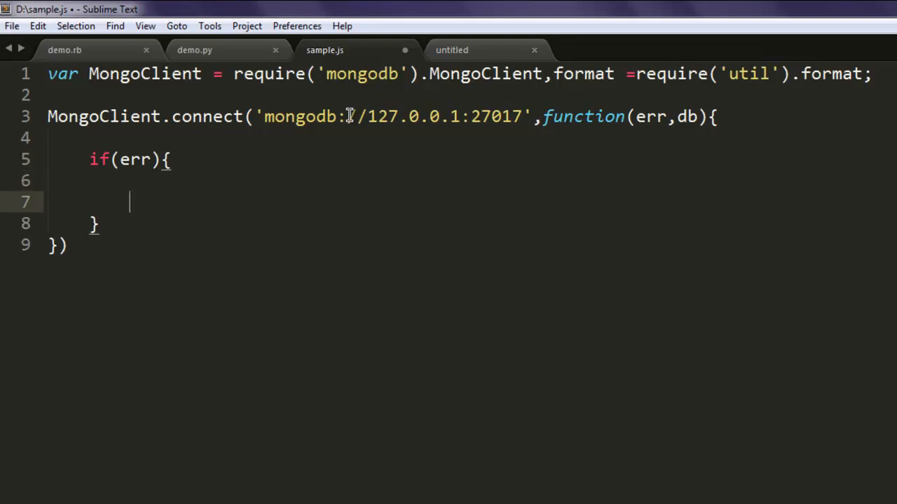
type("throw")
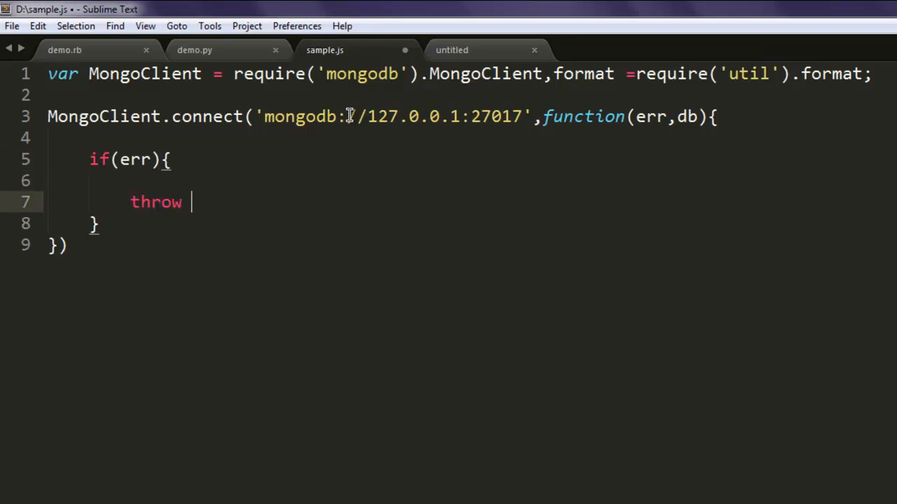
type("err;")
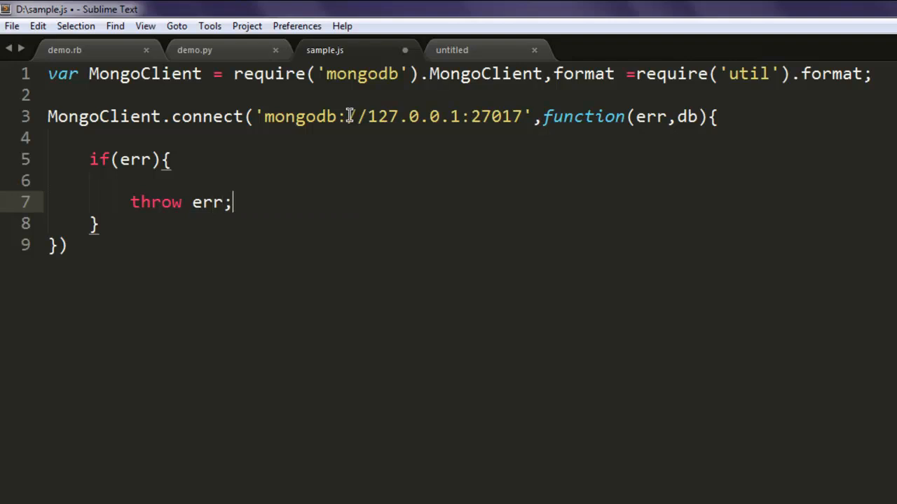
key("ctrl+s")
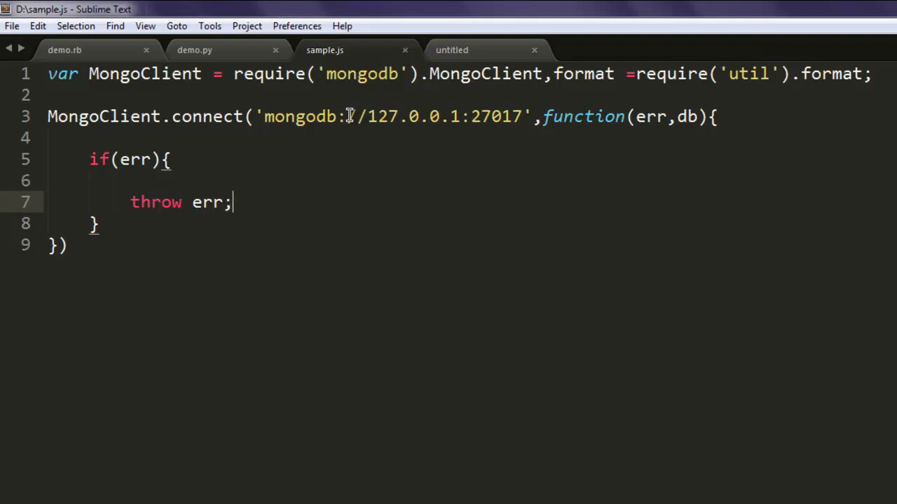
Step: Add the else branch with console.log("Connected");
type("e")
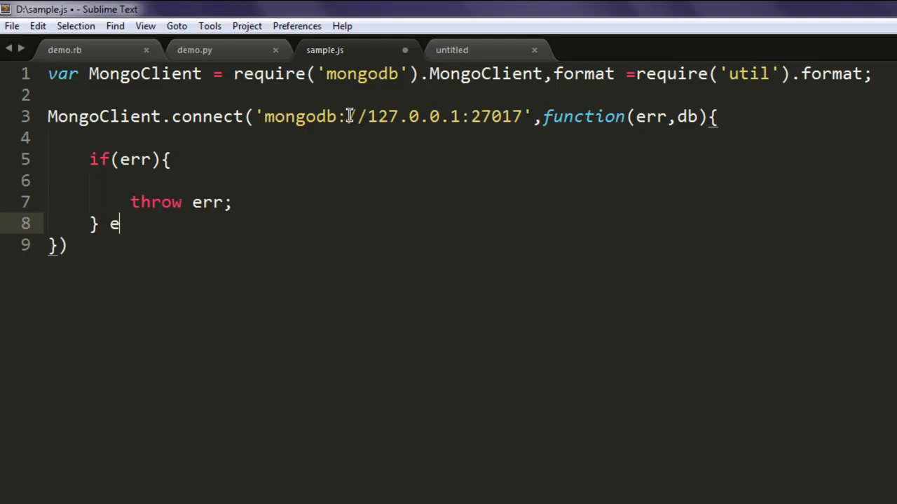
type("lse{")
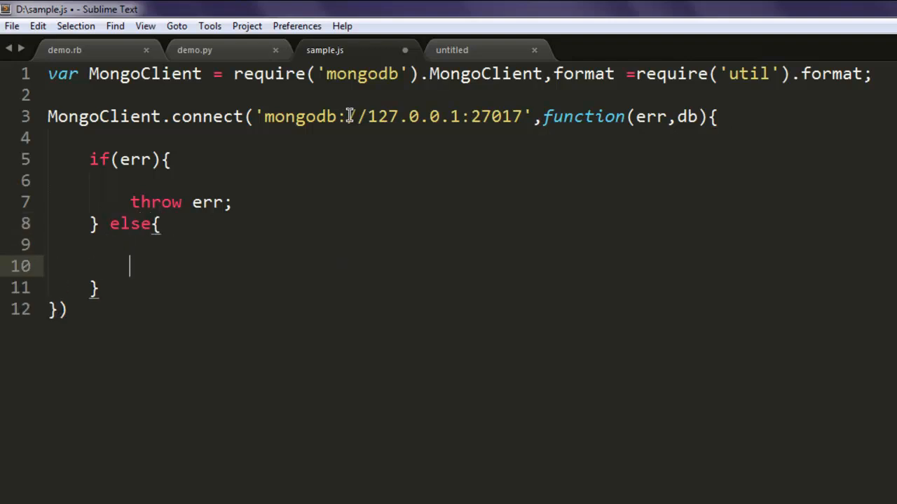
type("console.log(\"")
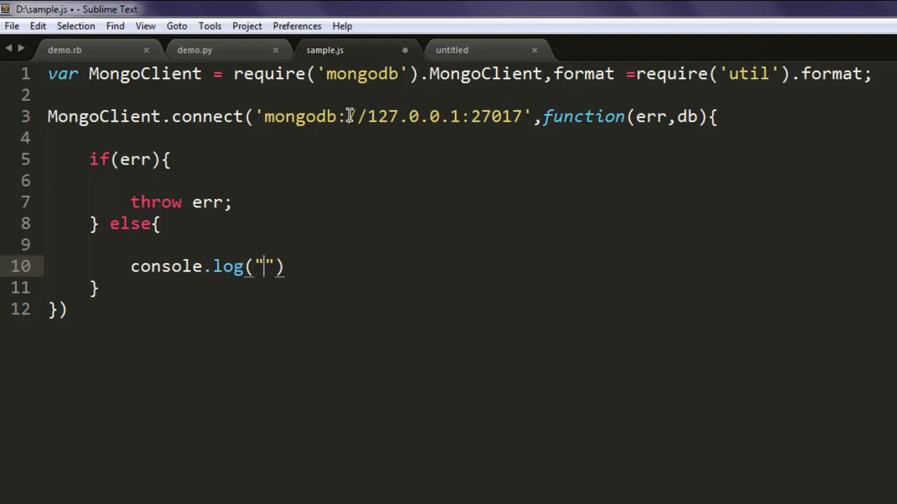
type("Connecte")
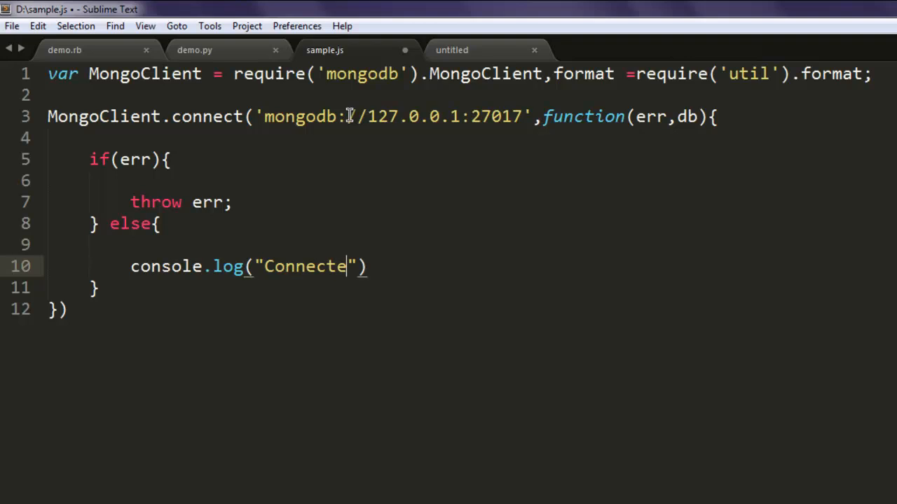
type("d")
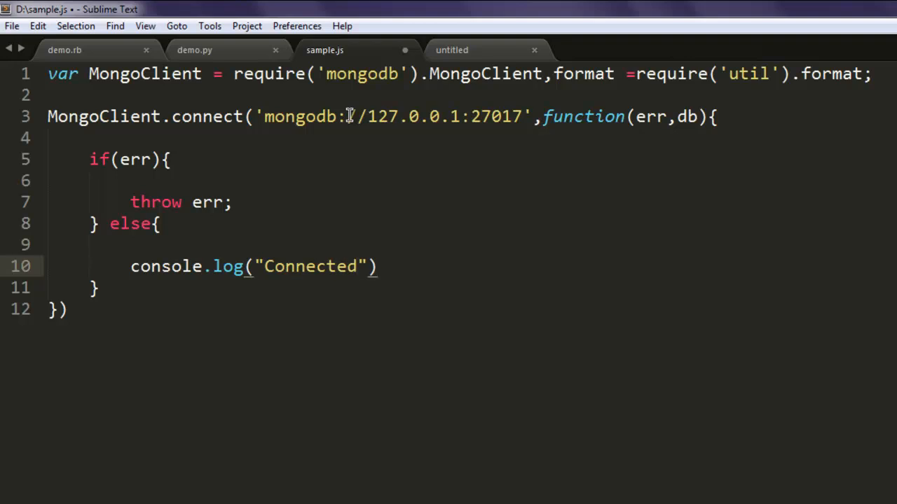
type(";")
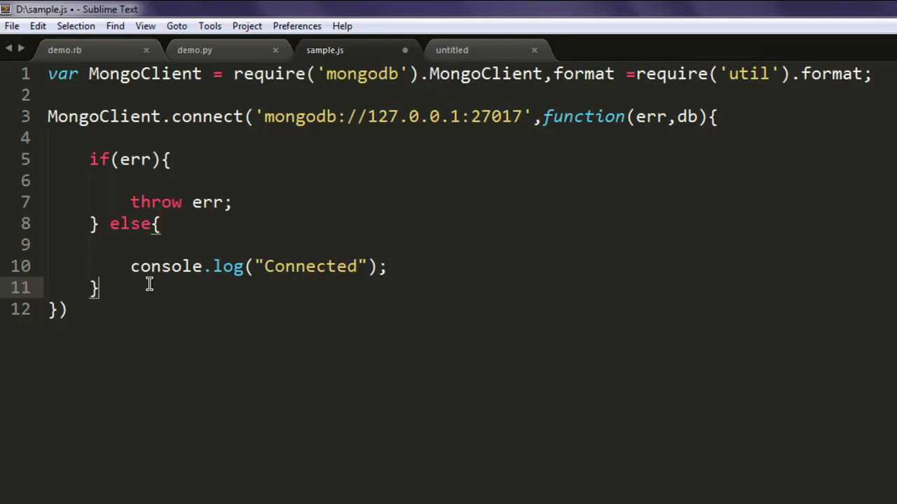
Step: End the callback with db.close(); and close the connect call with a semicolon
type("con")
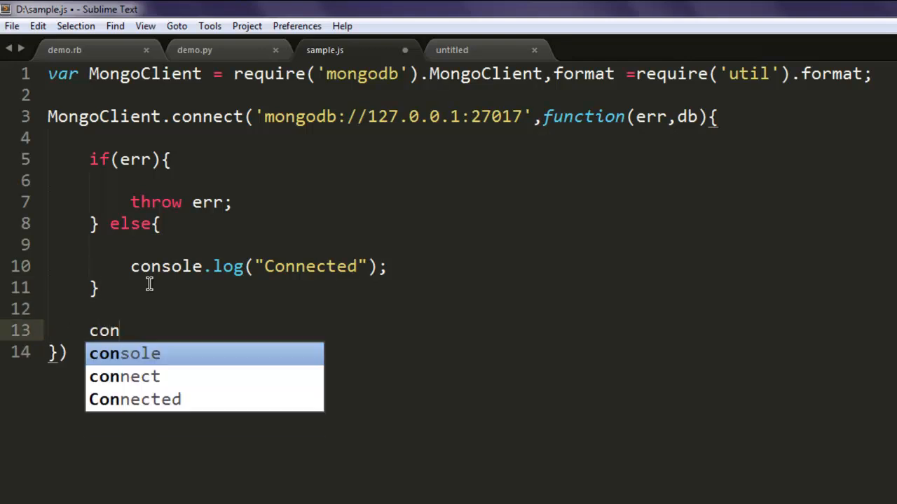
type("db.")
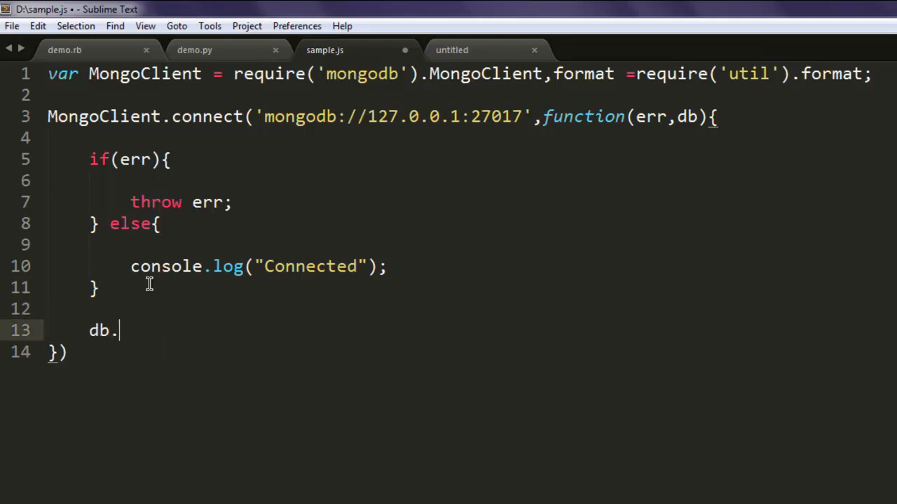
type("close")
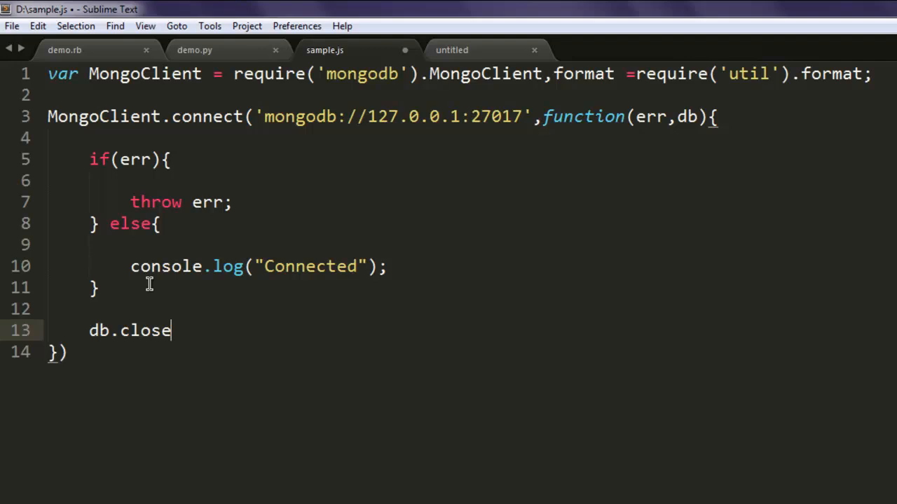
type("();")
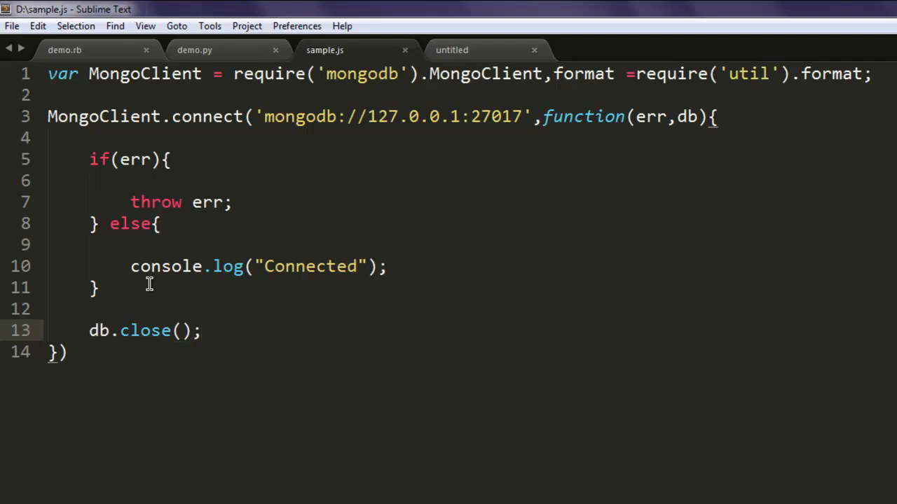
type(";")
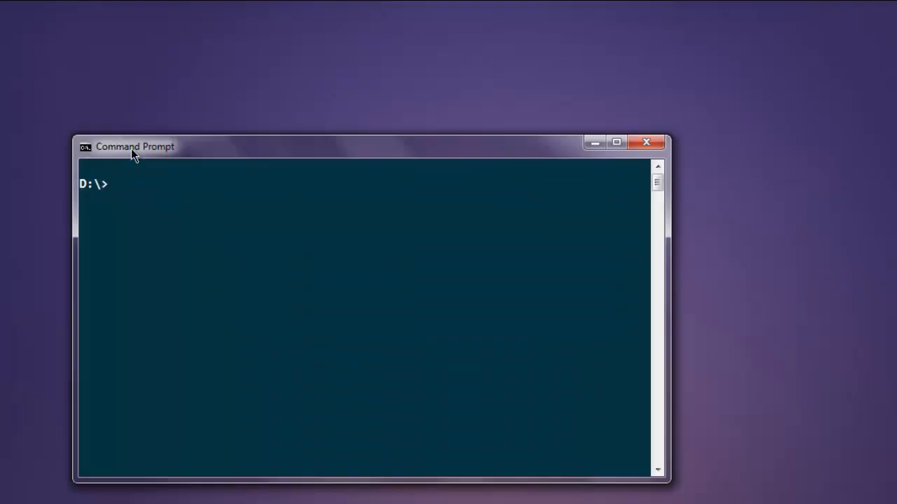
Step: Run 'node sample.js' so it prints Connected, then launch the mongo shell
type("node")
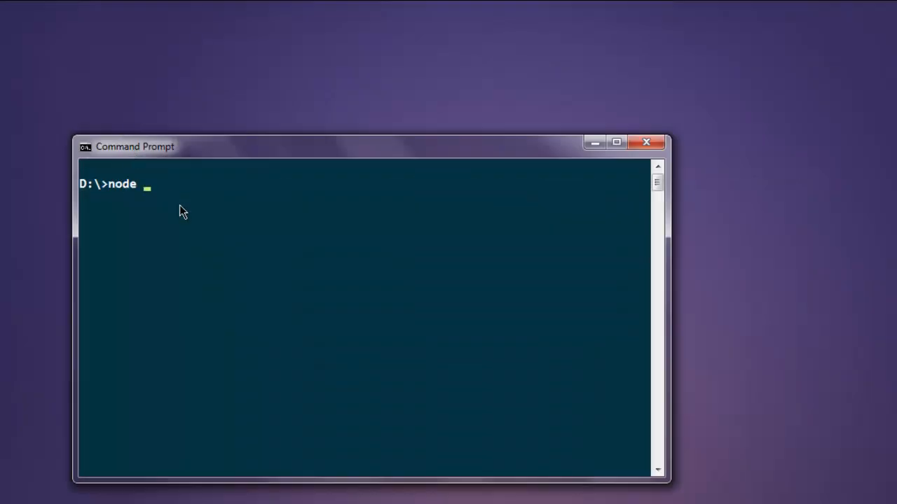
type("sample.js")
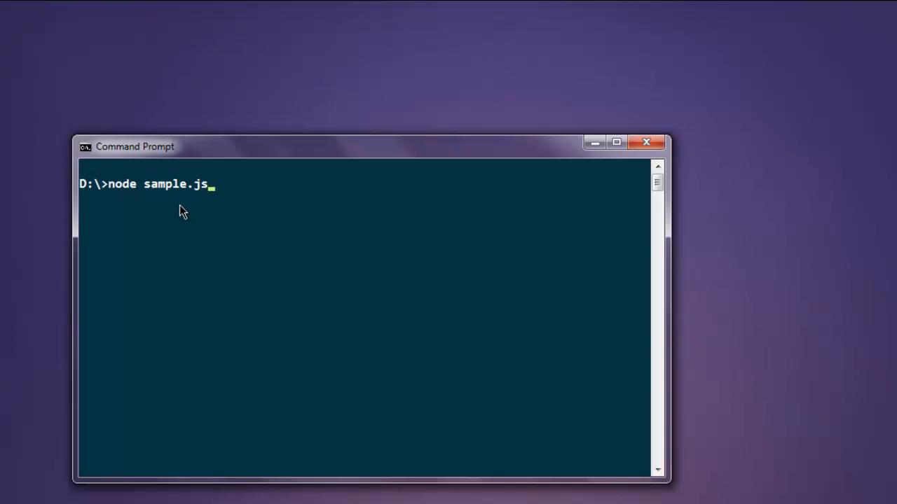
key("Return")
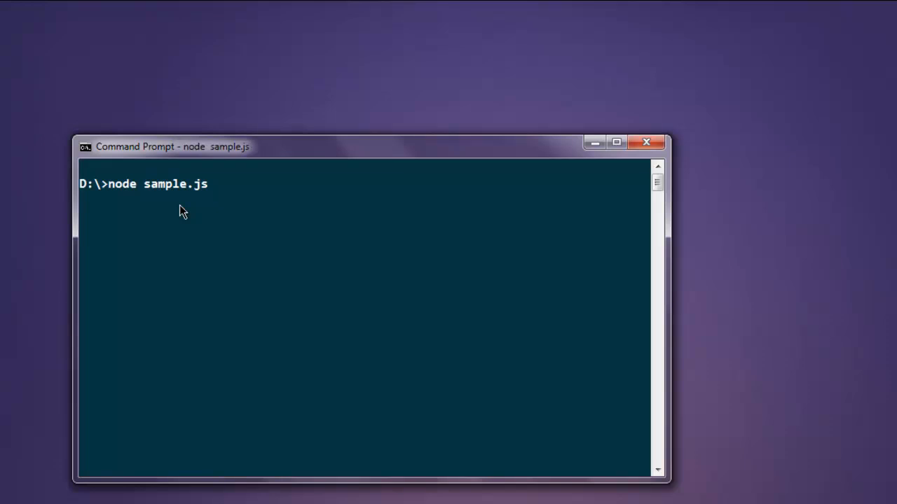
key("Return")
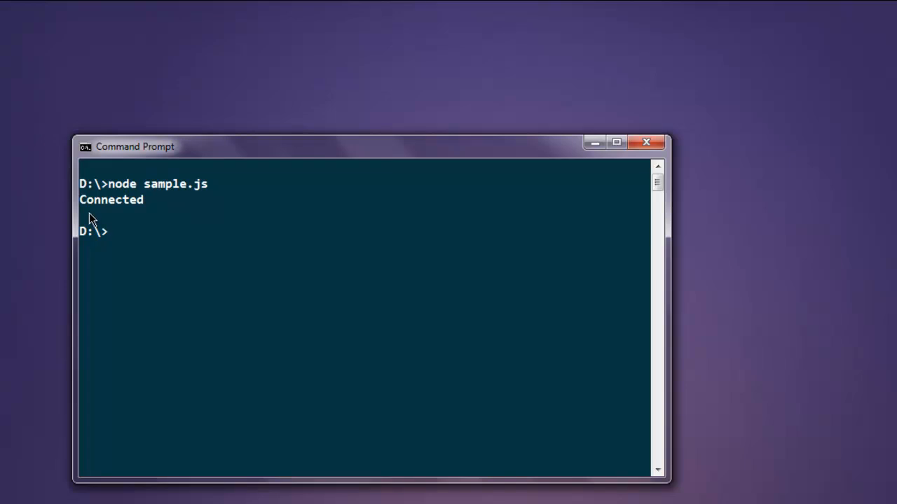
mouse_move(129, 209)
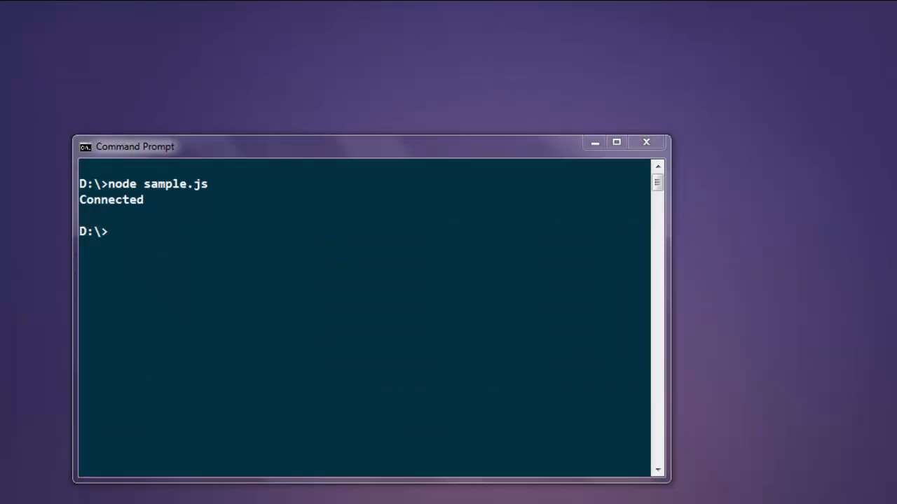
type("mongo")
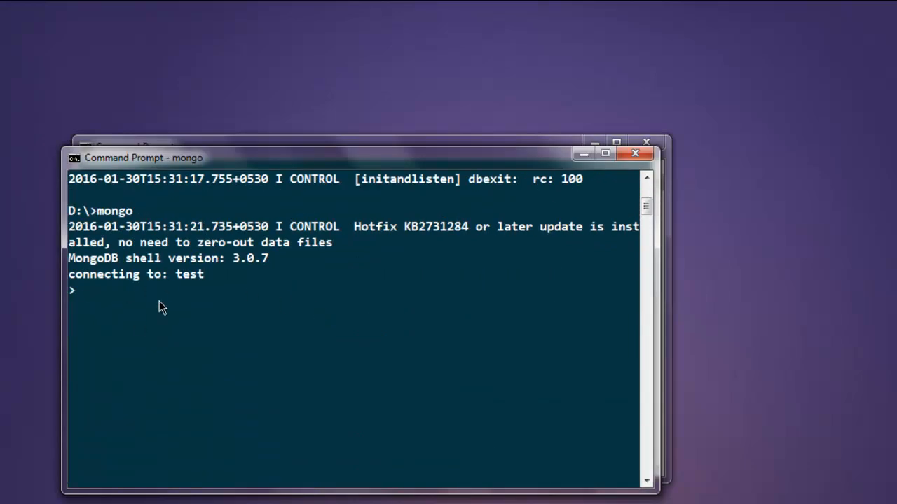
Step: Run 'show dbs' in the mongo shell, listing local and testdb
type("show dbs")
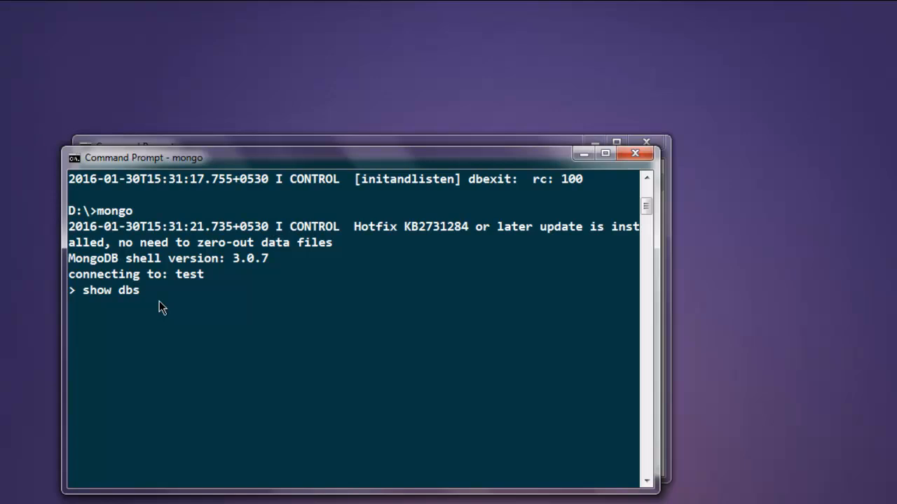
key("Return")
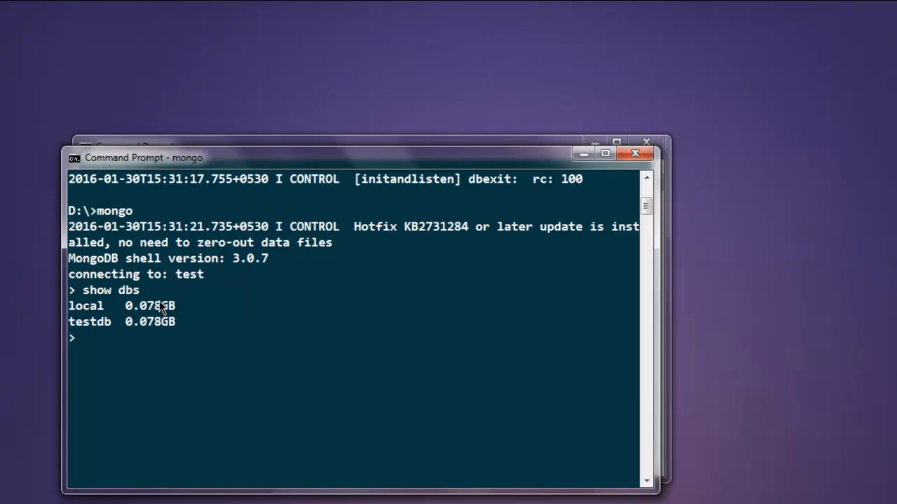